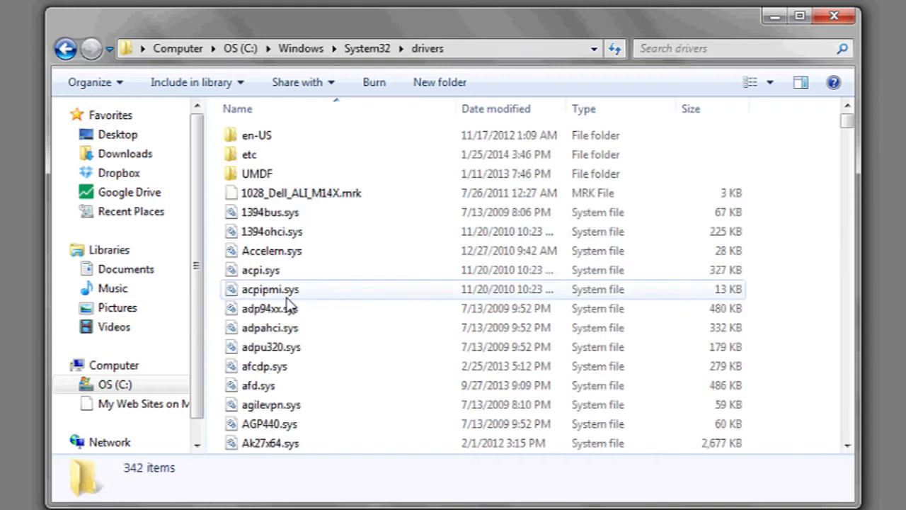
pyautogui.moveTo(259, 157)
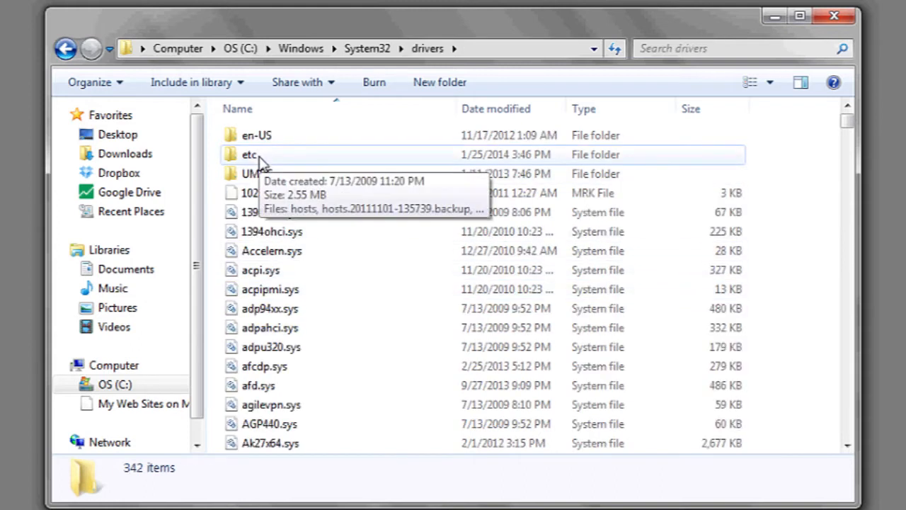
# Browse from Computer through C:\Windows into System32 and scroll down to the drivers folder.
pyautogui.click(7, 507)
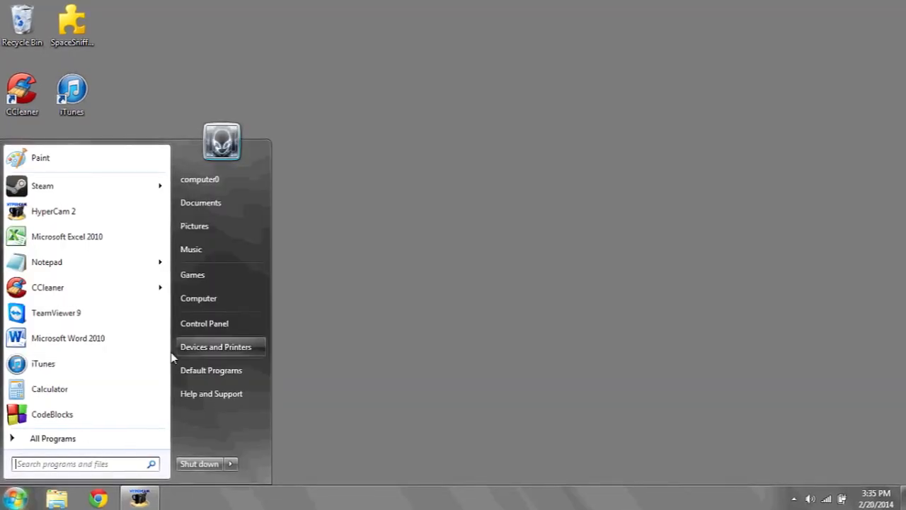
pyautogui.click(199, 298)
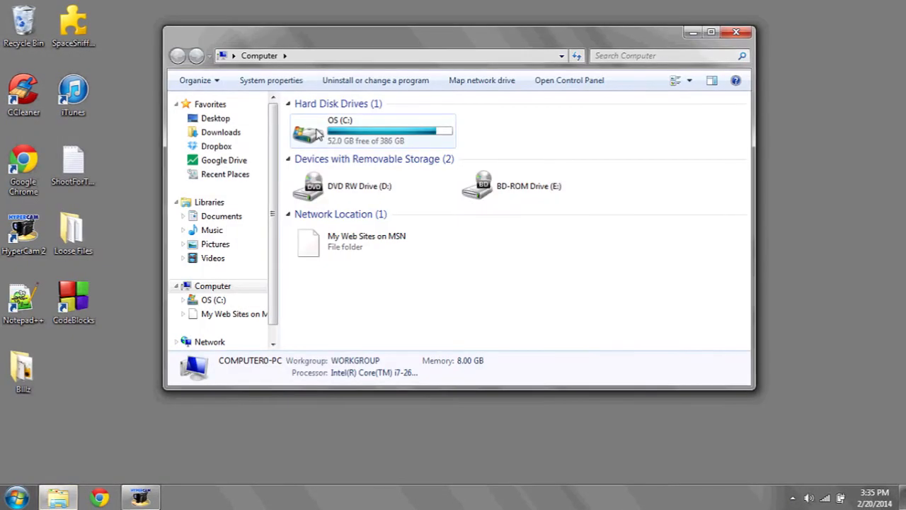
pyautogui.doubleClick(308, 133)
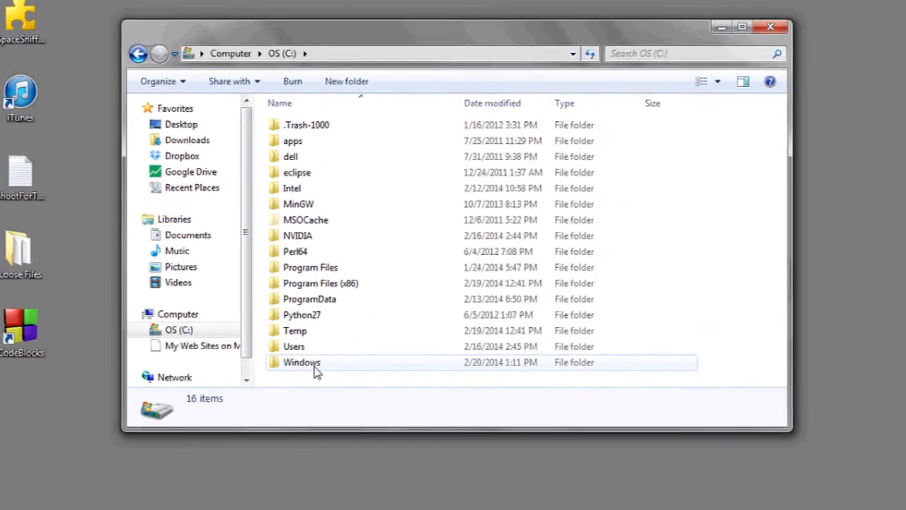
pyautogui.doubleClick(299, 362)
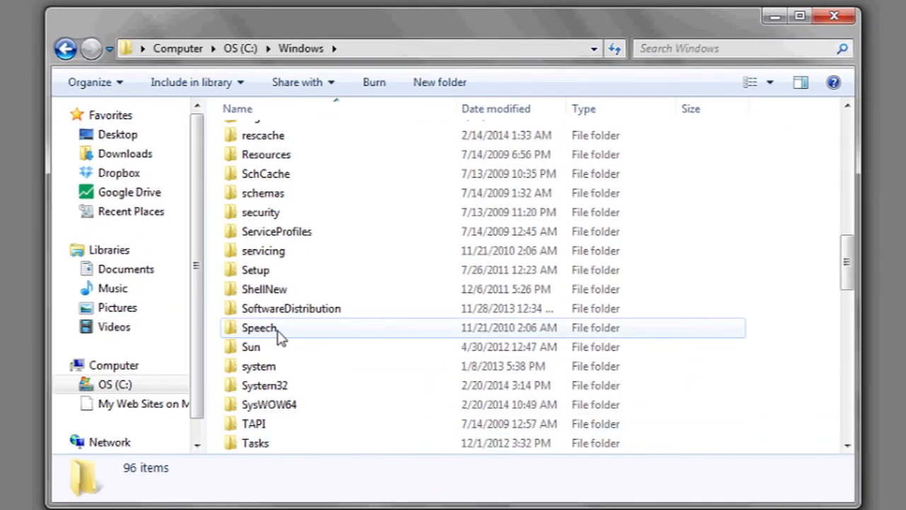
pyautogui.doubleClick(265, 385)
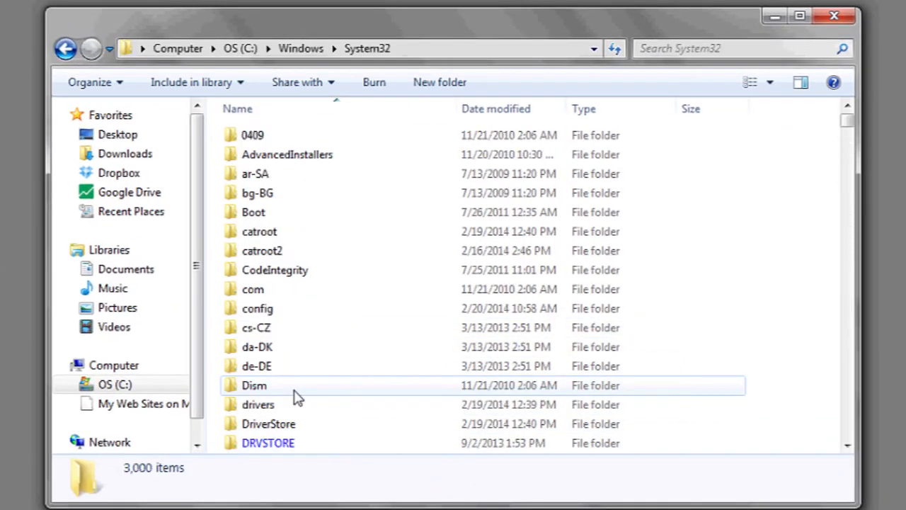
pyautogui.scroll(-3)
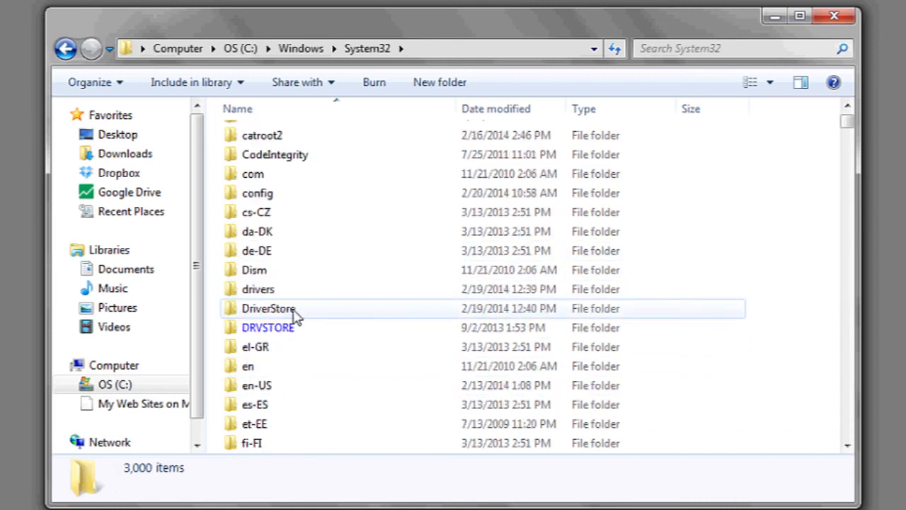
# Open drivers and then etc to show the hosts file.
pyautogui.doubleClick(258, 289)
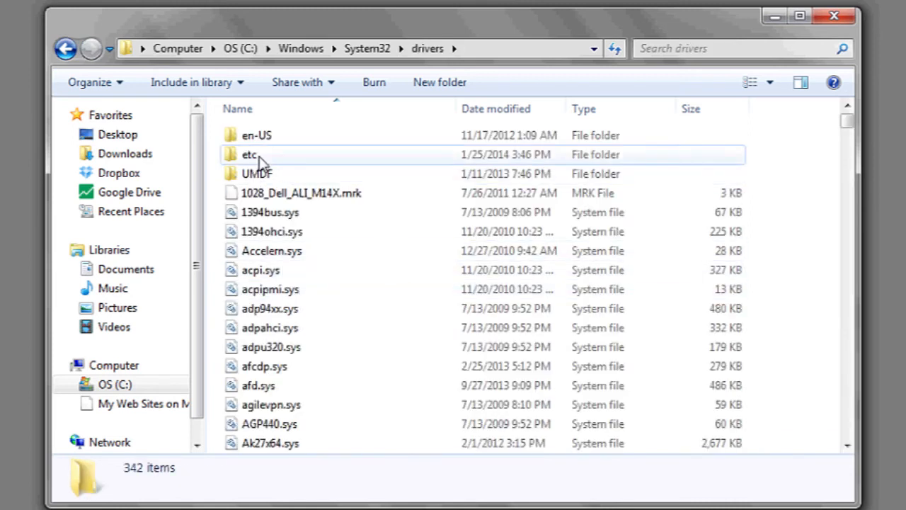
pyautogui.doubleClick(249, 154)
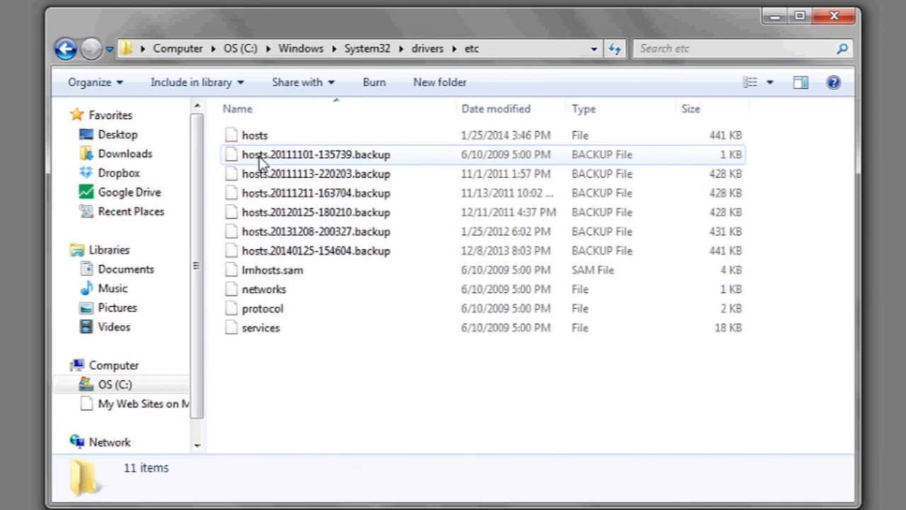